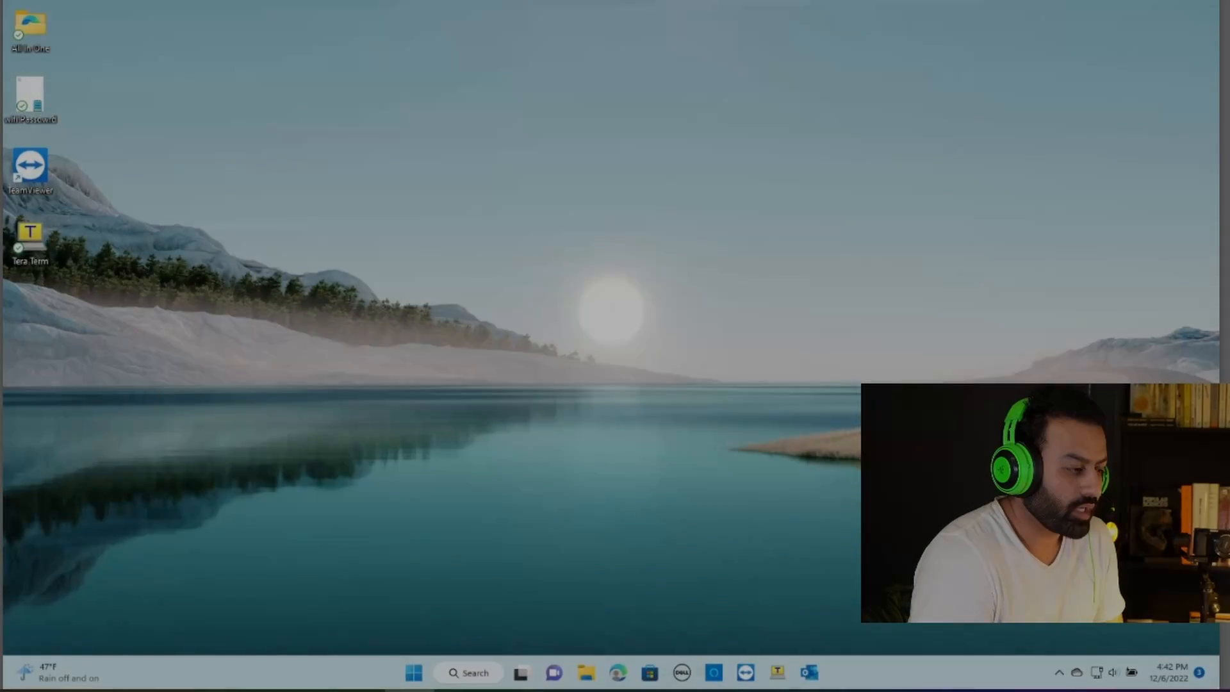
# Bring up the Start menu search panel with its list of recent items.
pyautogui.click(414, 673)
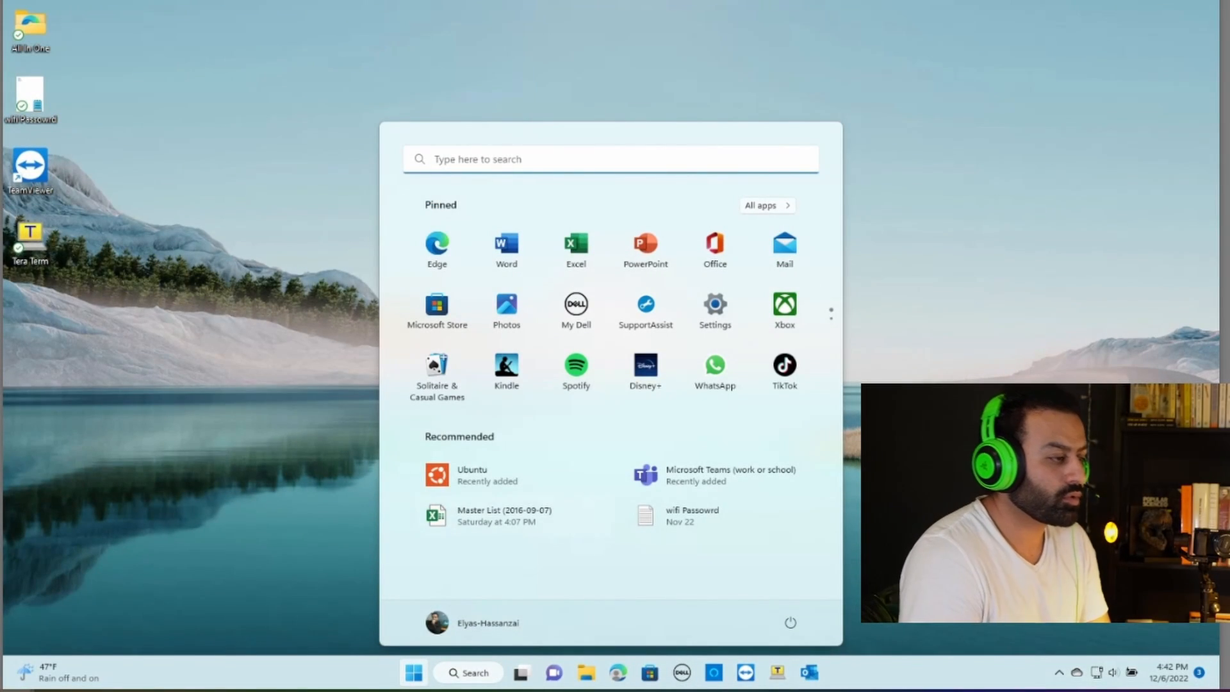
pyautogui.click(471, 474)
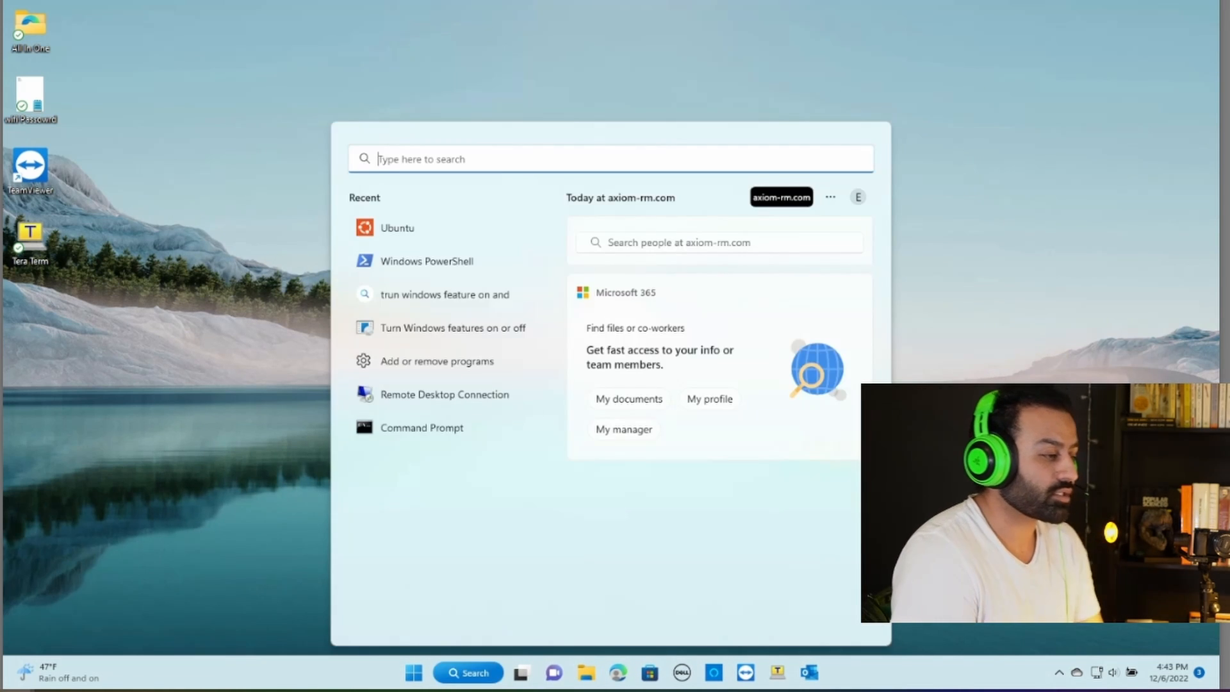
# Search 'power' and launch Windows PowerShell as administrator, approving the UAC prompt.
pyautogui.write('power')
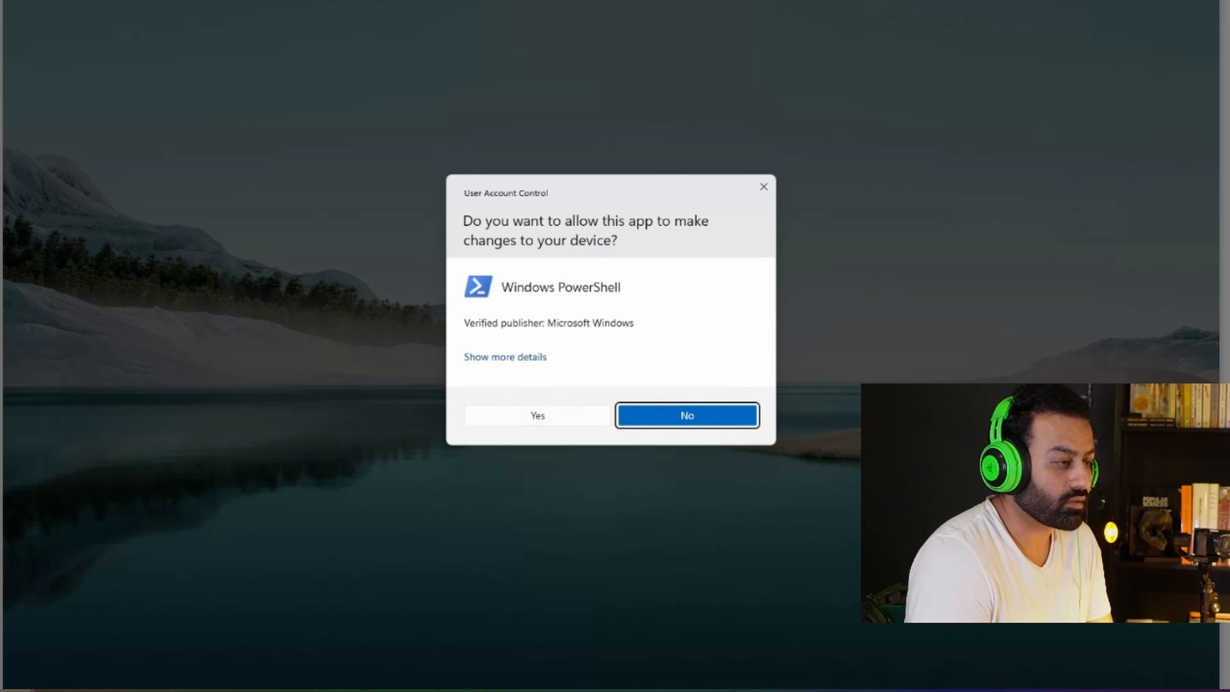
pyautogui.click(536, 415)
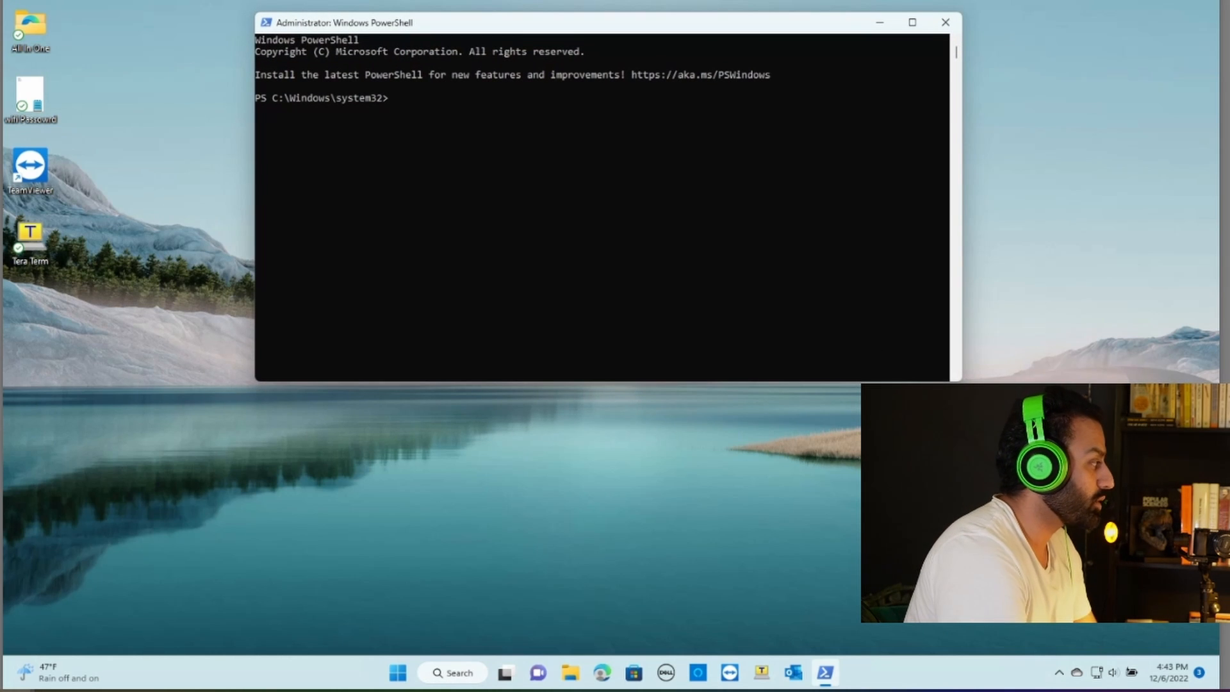
# Run 'wsl --set-default-version 2' so WSL 2 becomes the default version.
pyautogui.write('wsl --se')
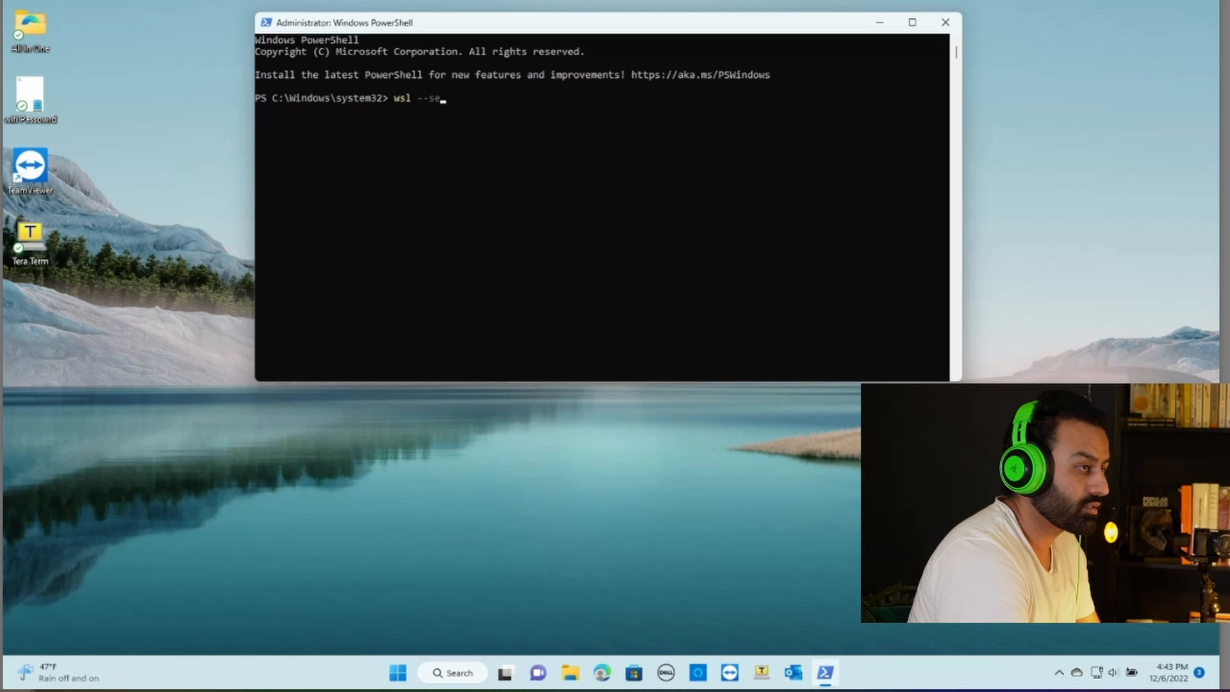
pyautogui.write('t-')
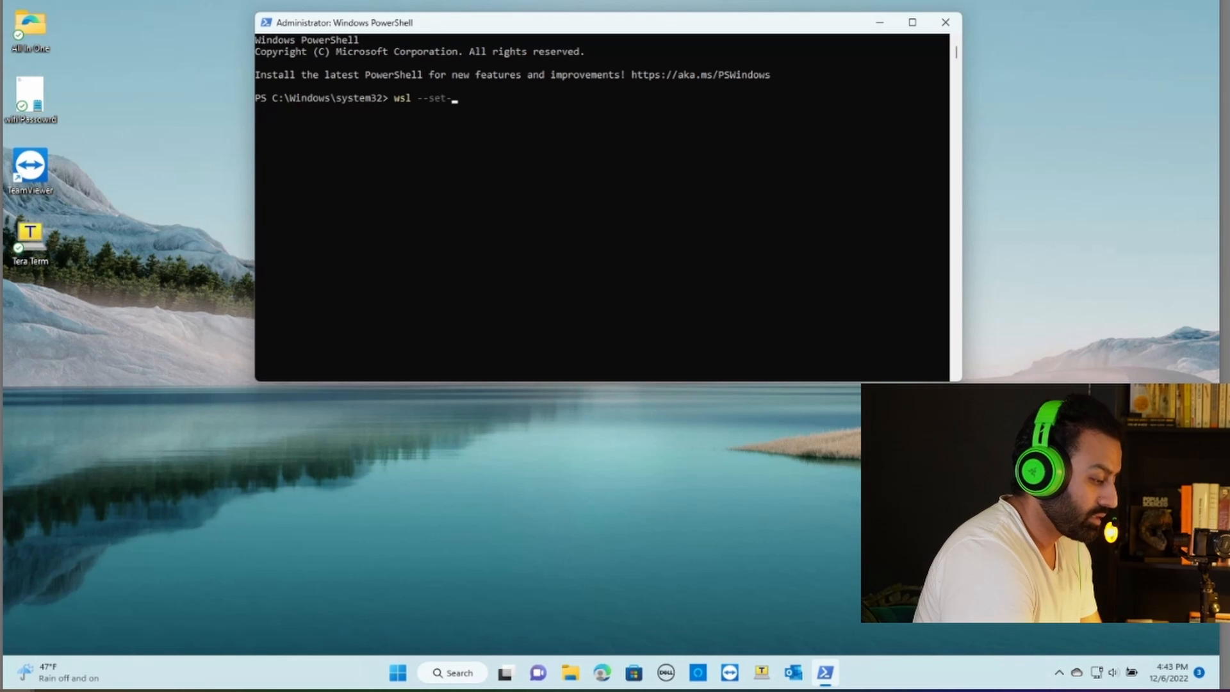
pyautogui.write('defaul')
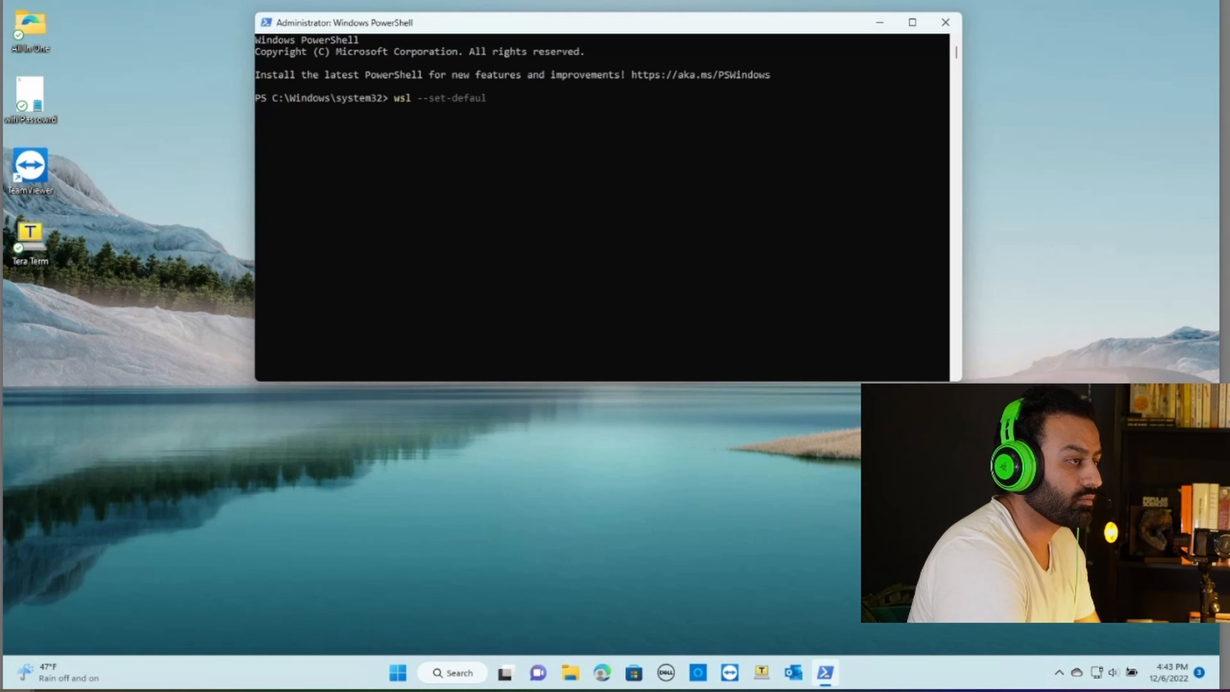
pyautogui.write('t')
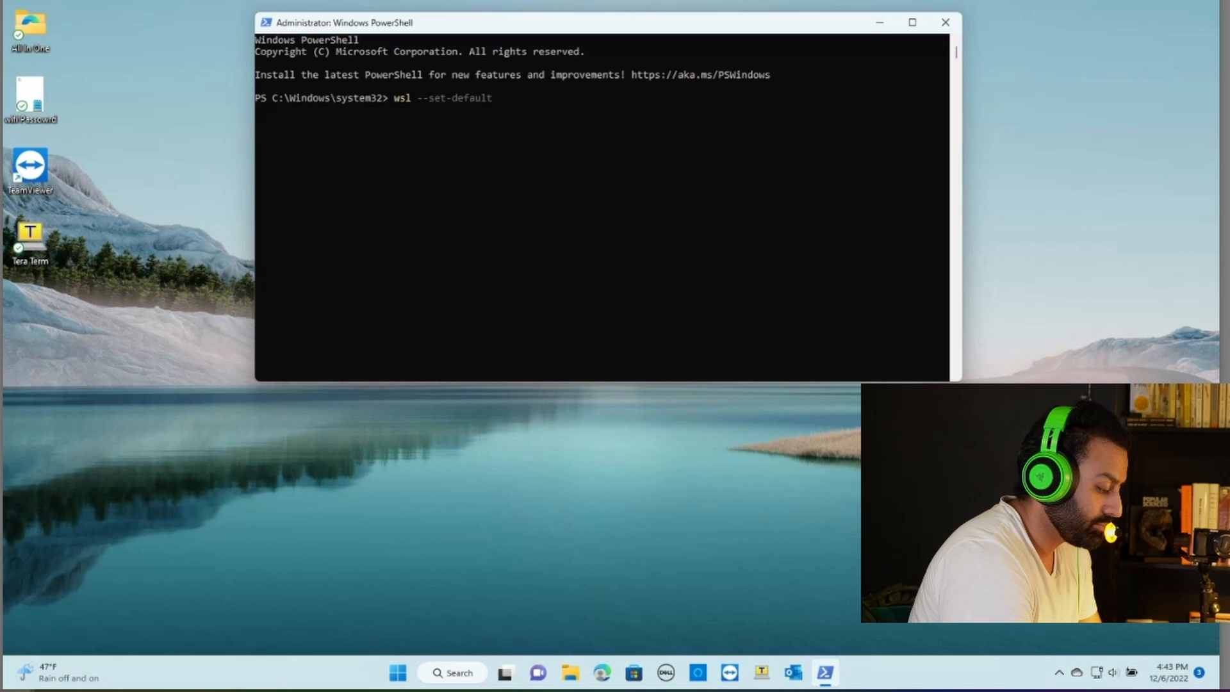
pyautogui.write('-version')
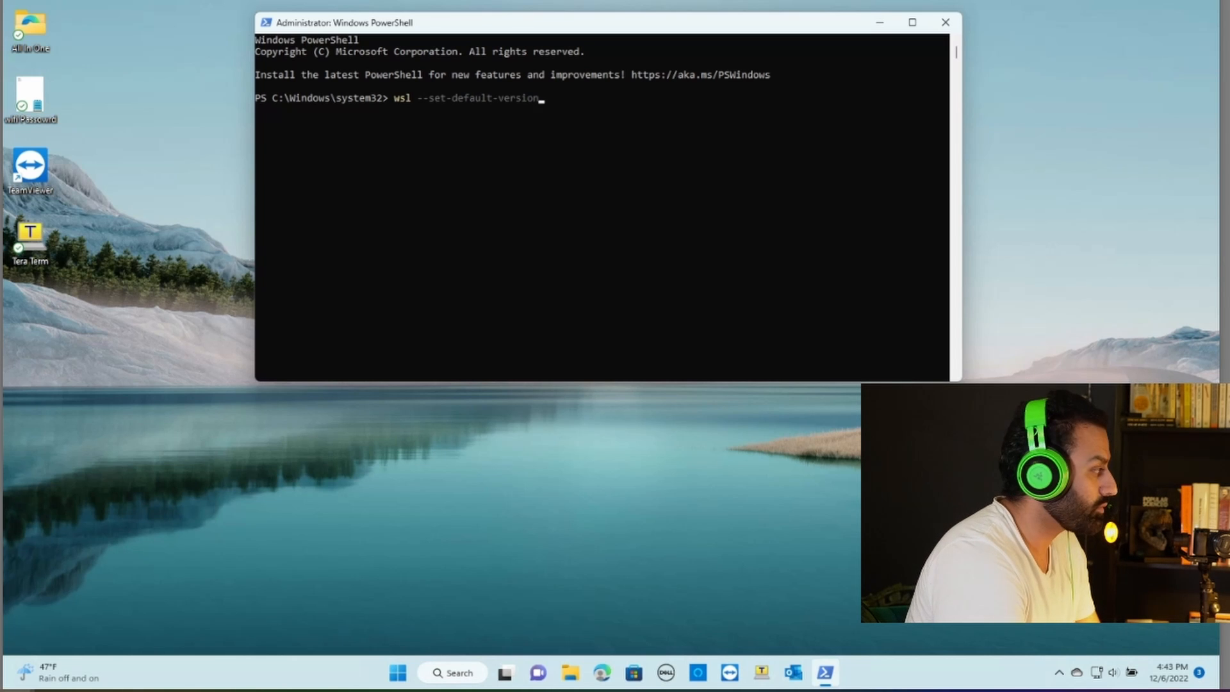
pyautogui.write('2')
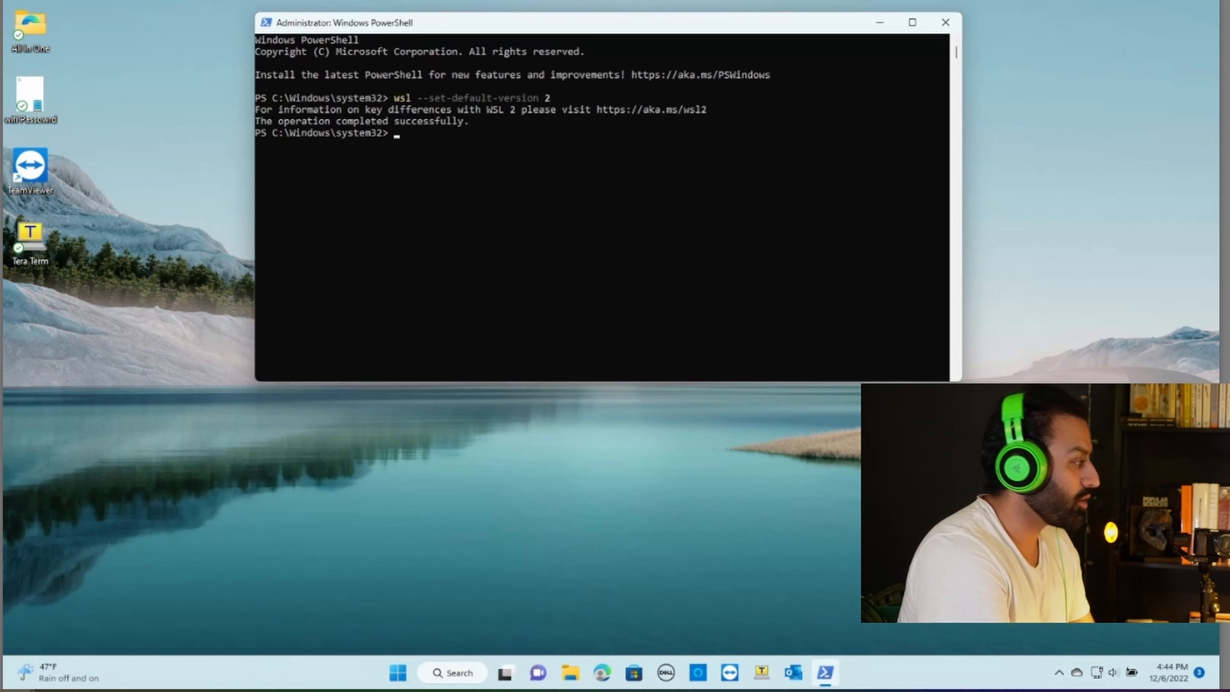
# Run 'wsl --update' and approve the UAC prompt so WSL reports as installed.
pyautogui.write('w')
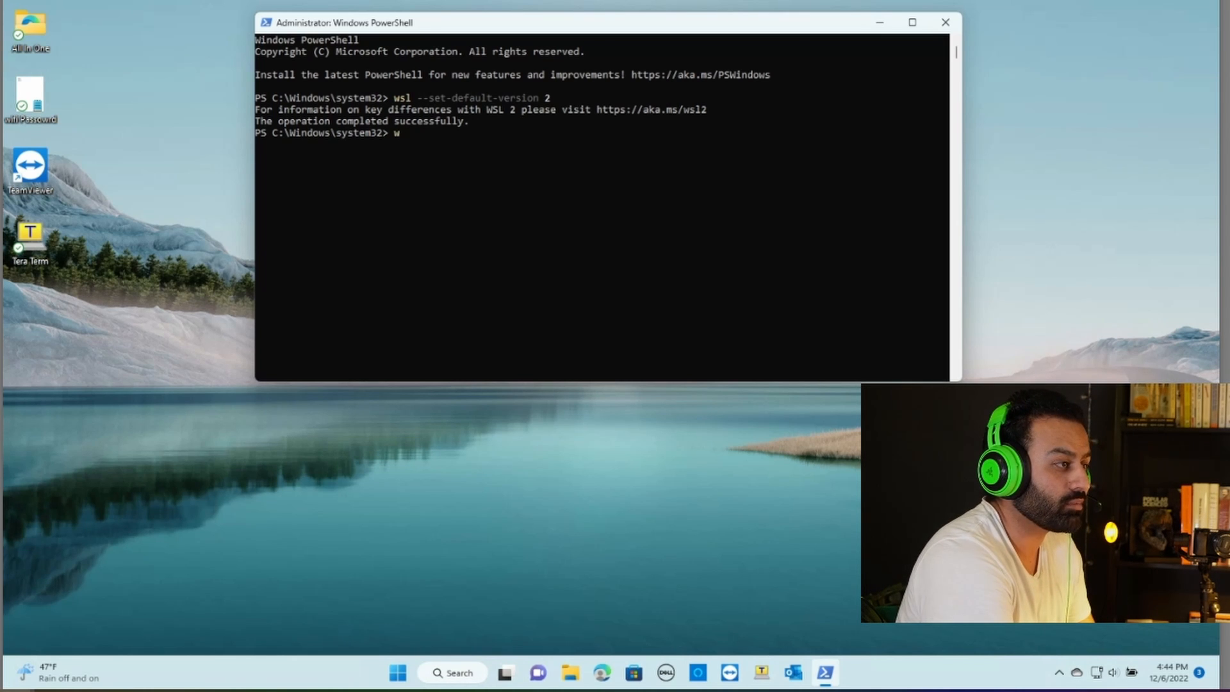
pyautogui.write('sl')
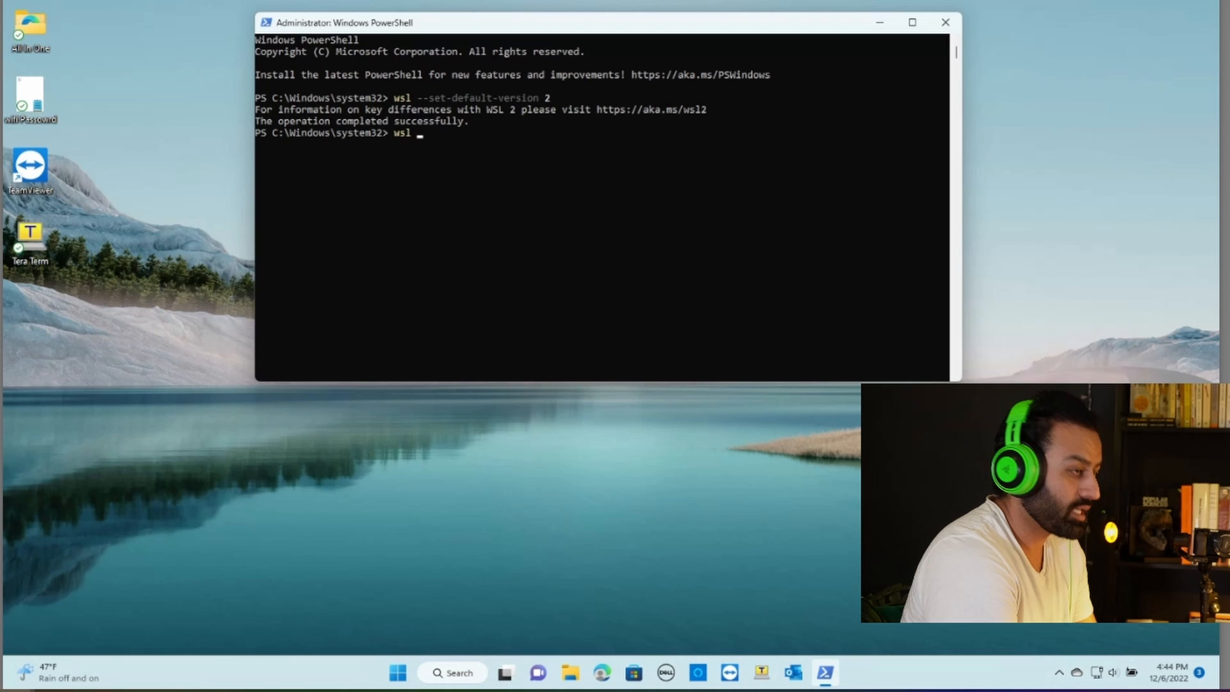
pyautogui.write('--')
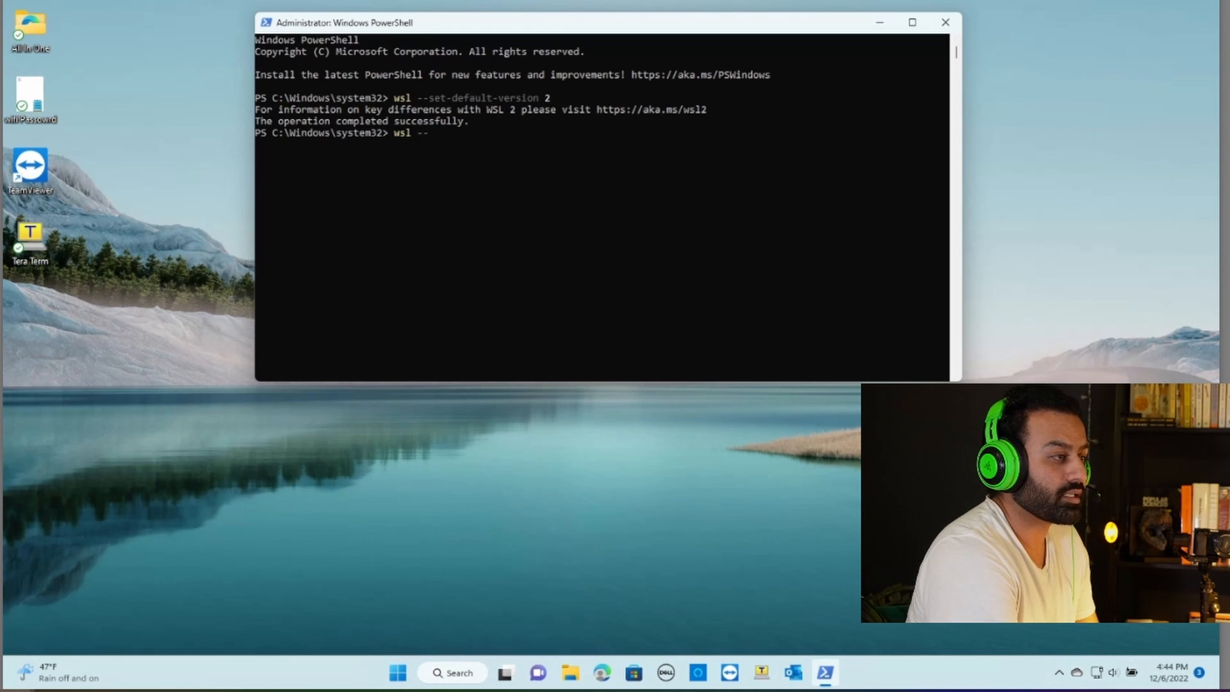
pyautogui.write('update')
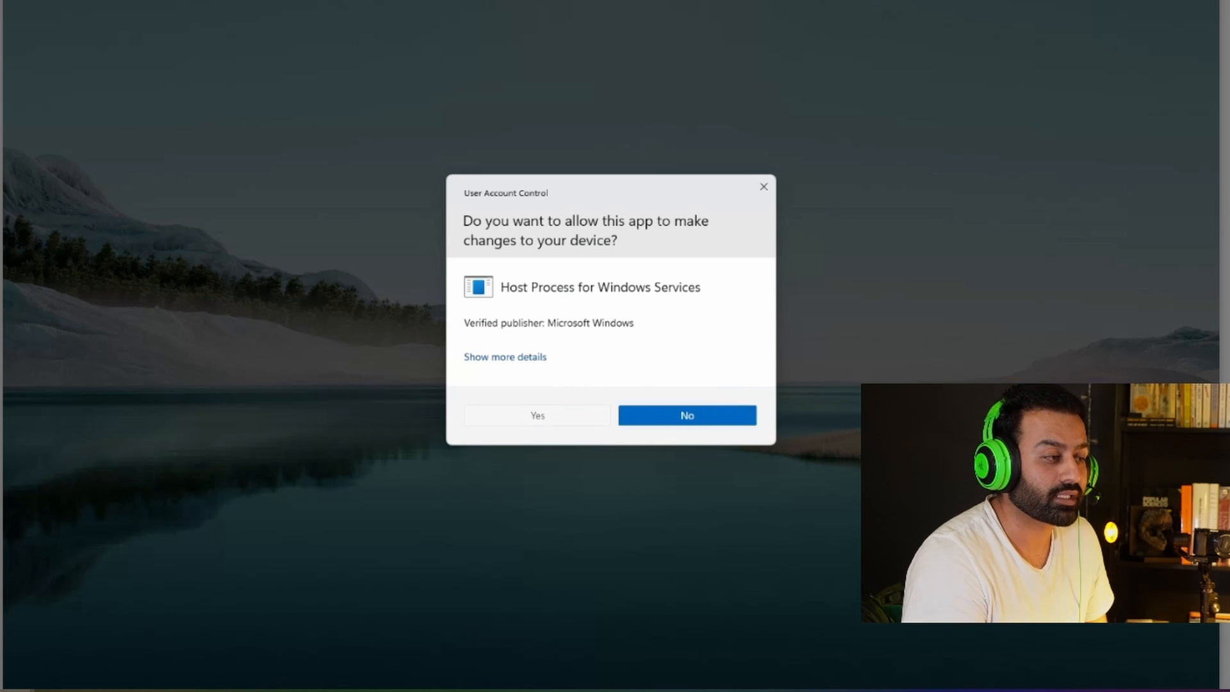
pyautogui.click(537, 416)
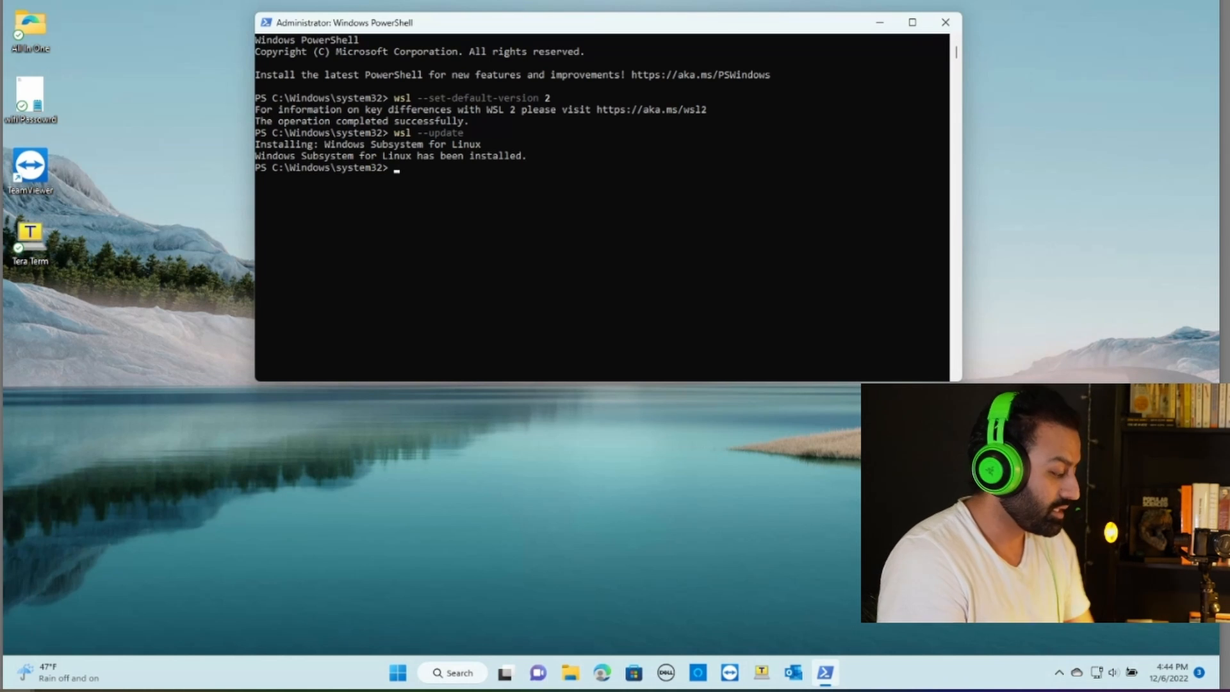
# Close PowerShell and launch Ubuntu from Start, which begins installing.
pyautogui.click(945, 22)
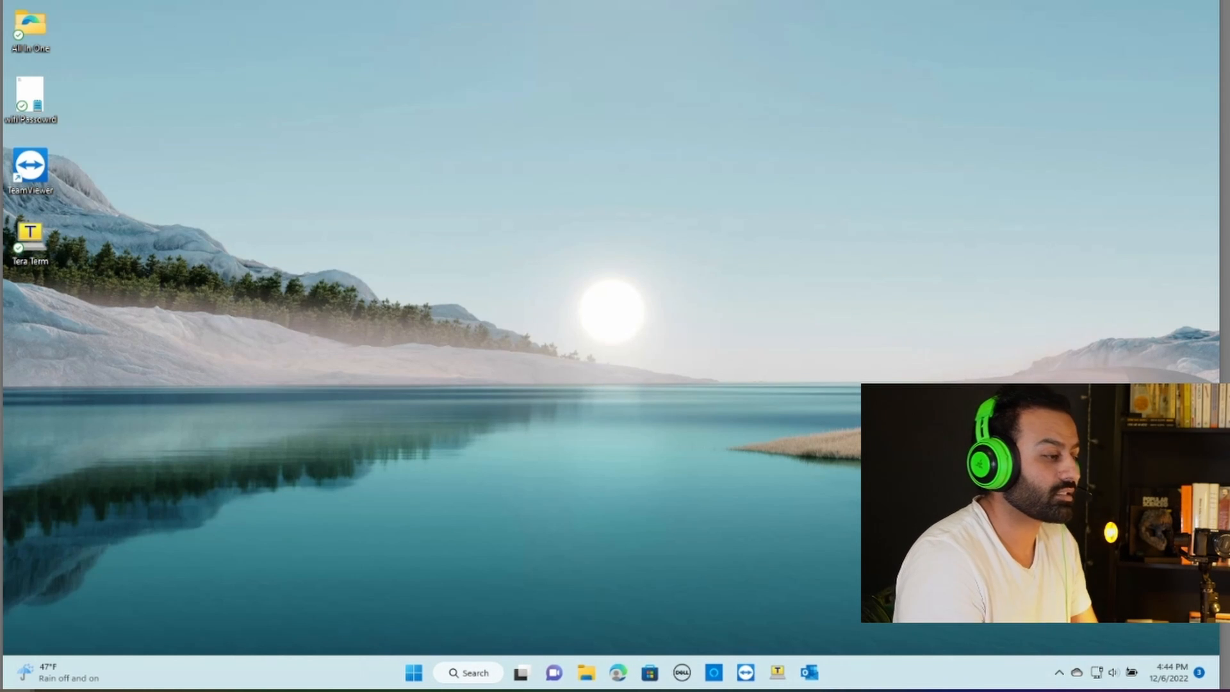
pyautogui.click(414, 673)
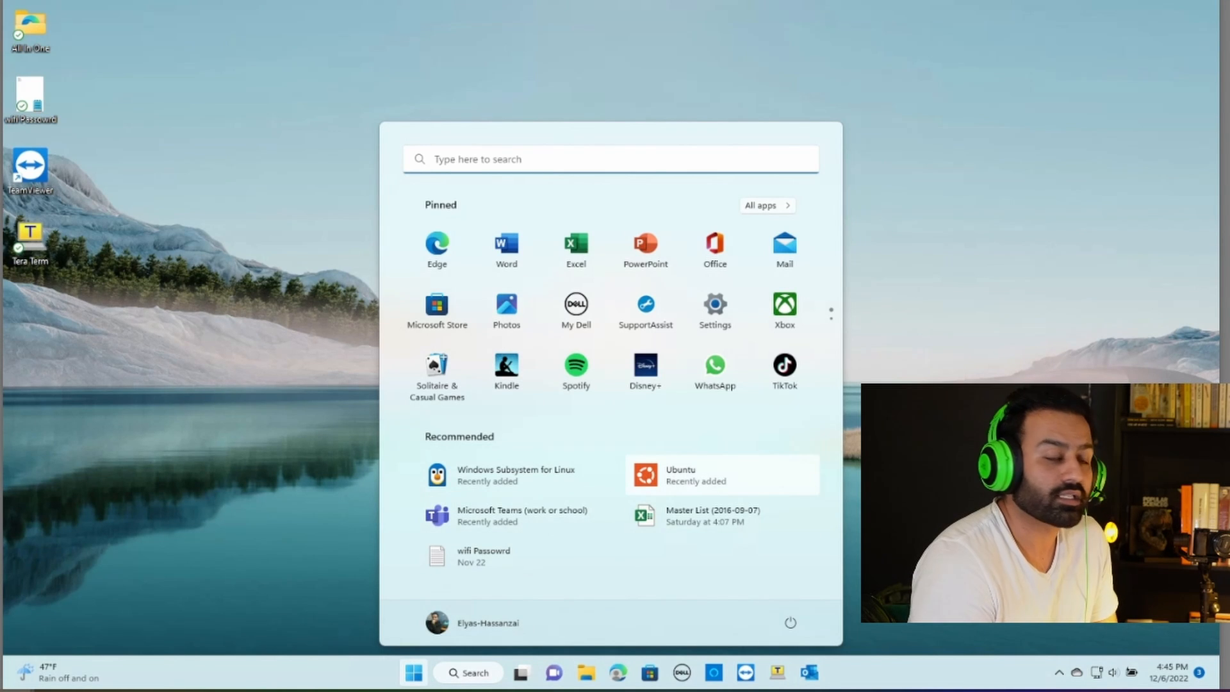
pyautogui.click(679, 474)
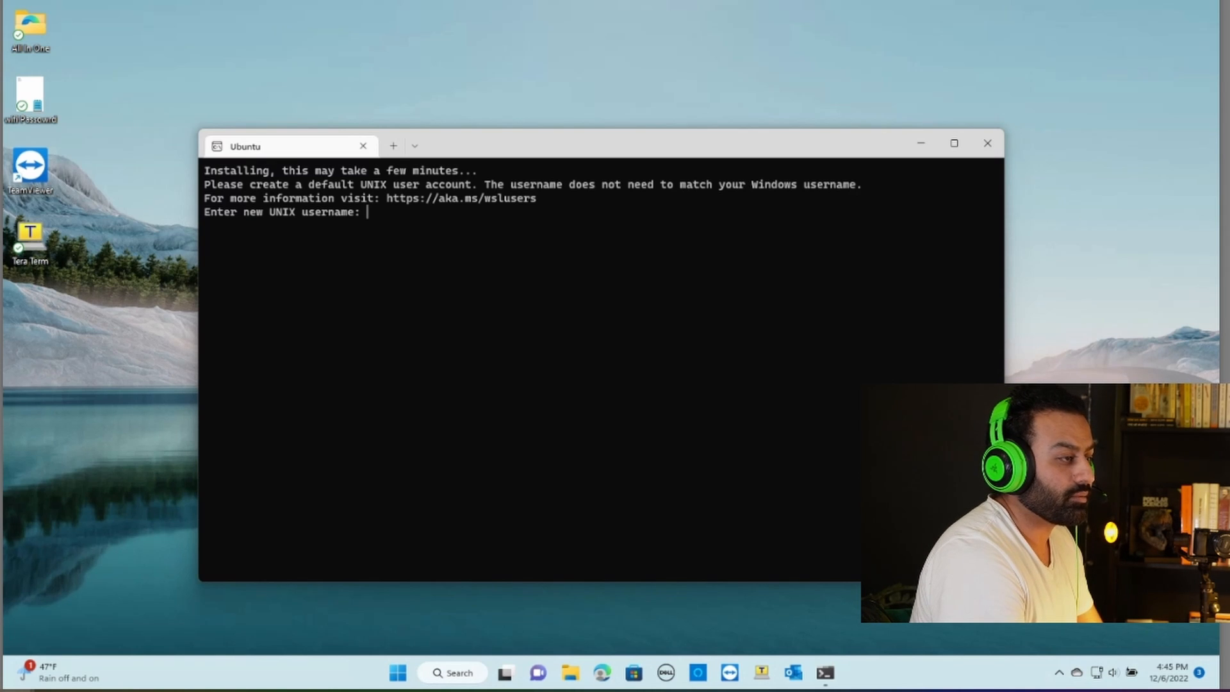
# Create UNIX user 'elyastech' with a confirmed password, then run top to monitor processes.
pyautogui.write('elyastech')
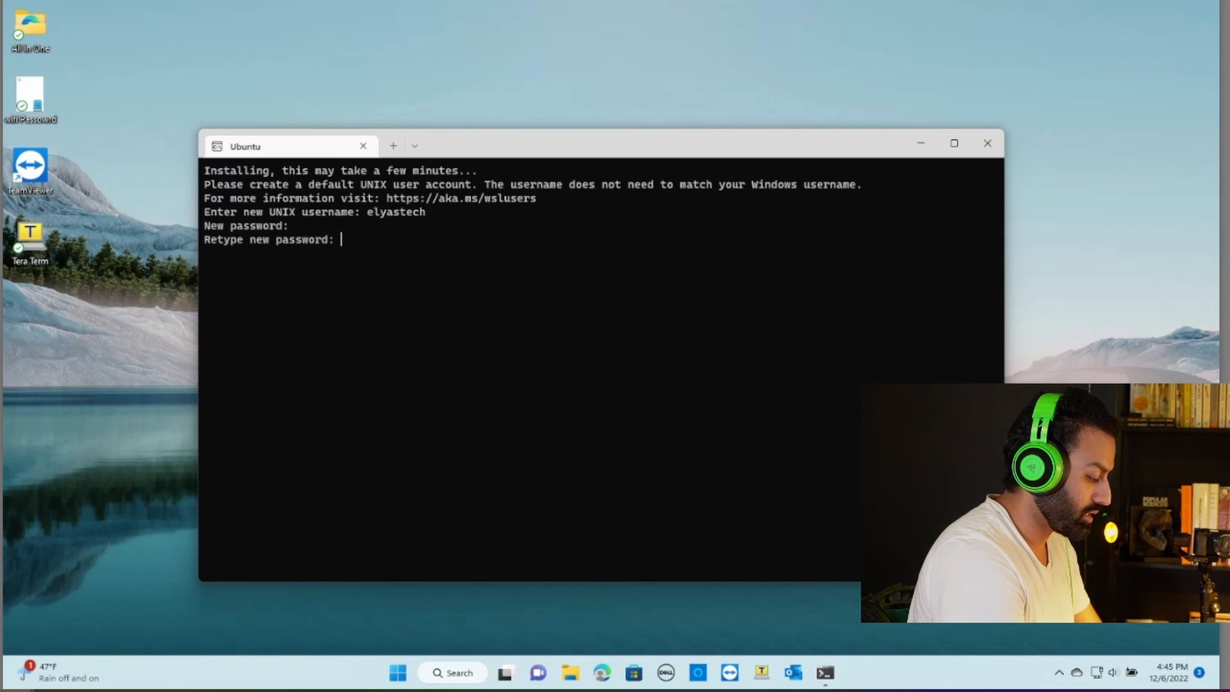
pyautogui.press('Enter')
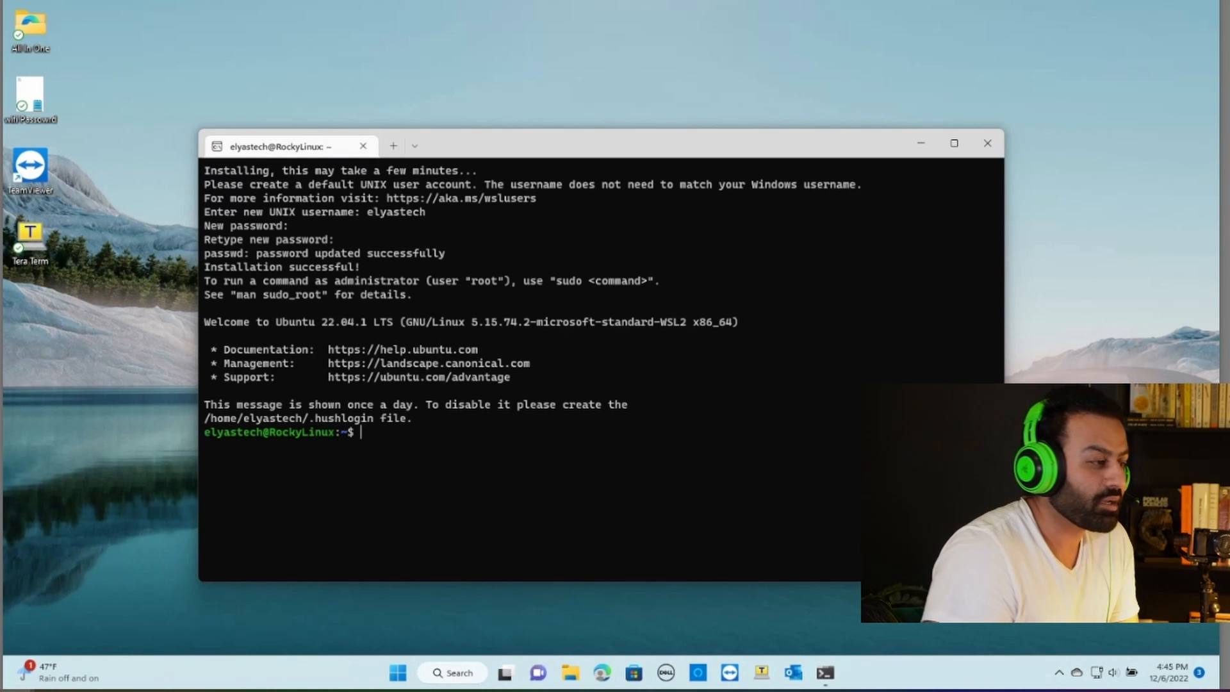
pyautogui.write('top')
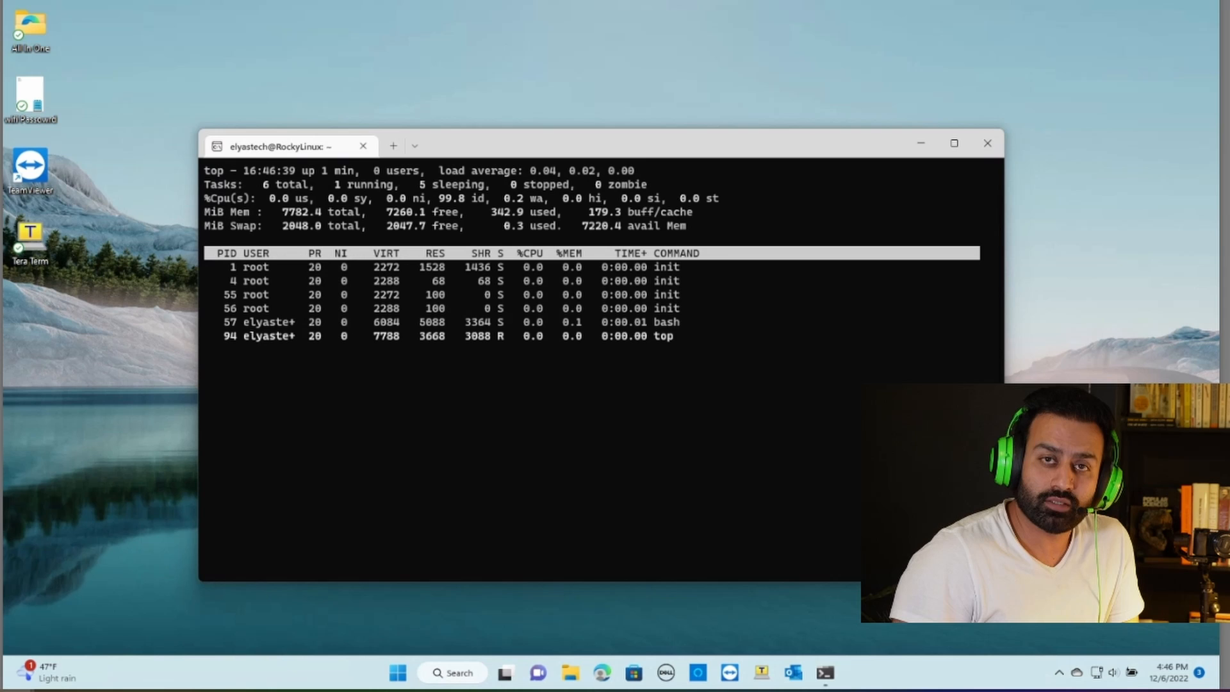